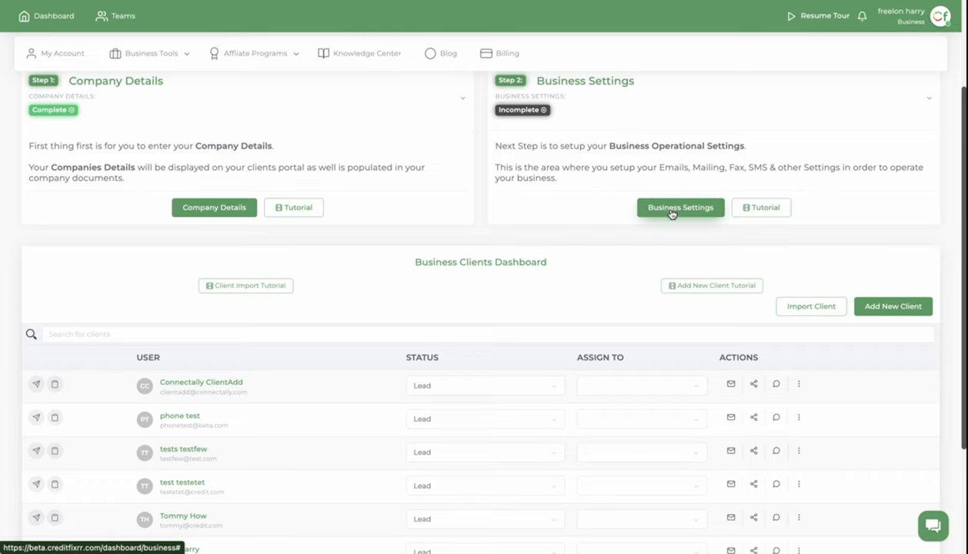
- In Business Settings' Access Token tab, name a new token Connectally
click(679, 207)
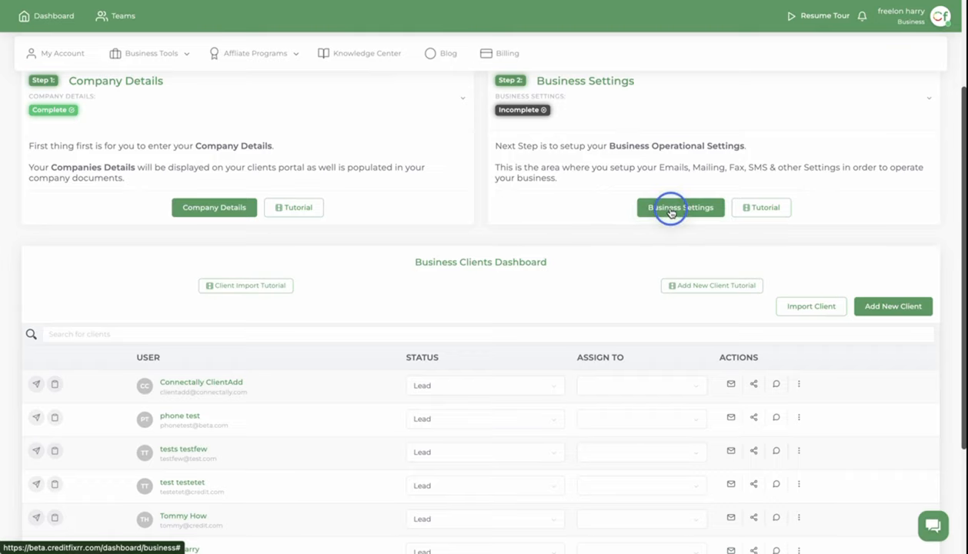
click(680, 207)
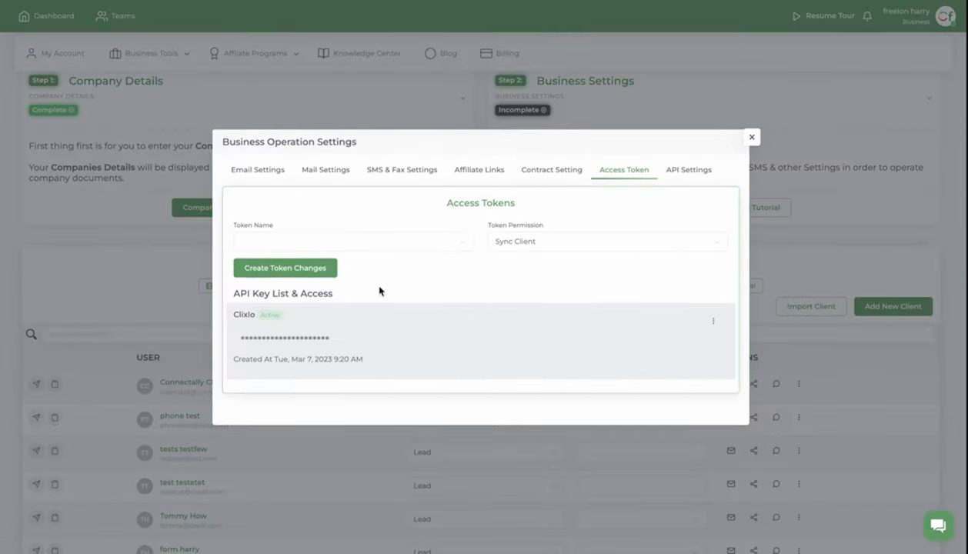
mouse_move(277, 271)
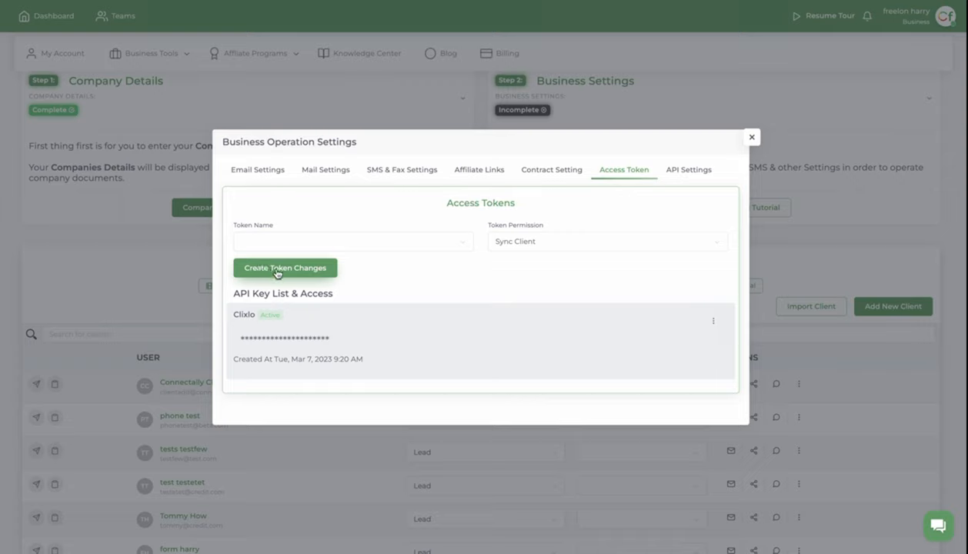
click(284, 268)
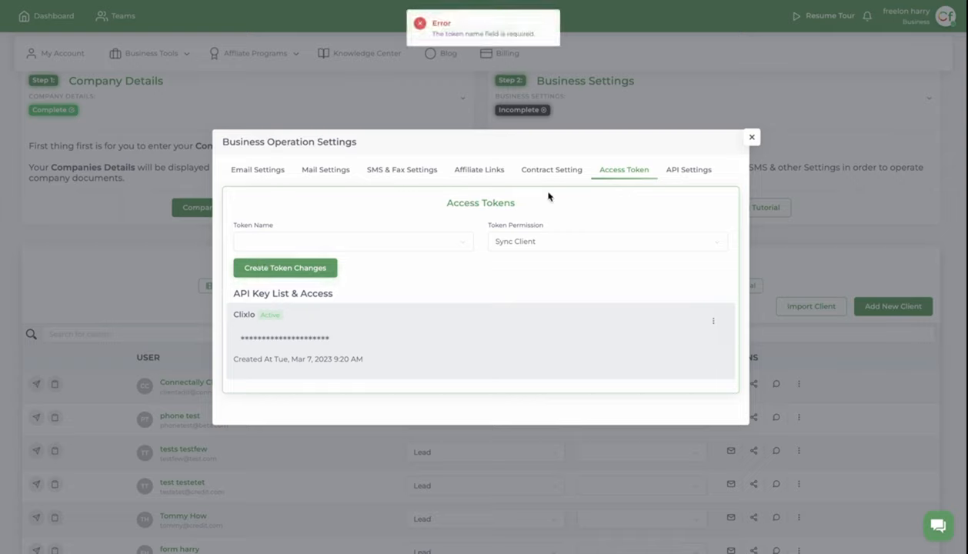
click(351, 241)
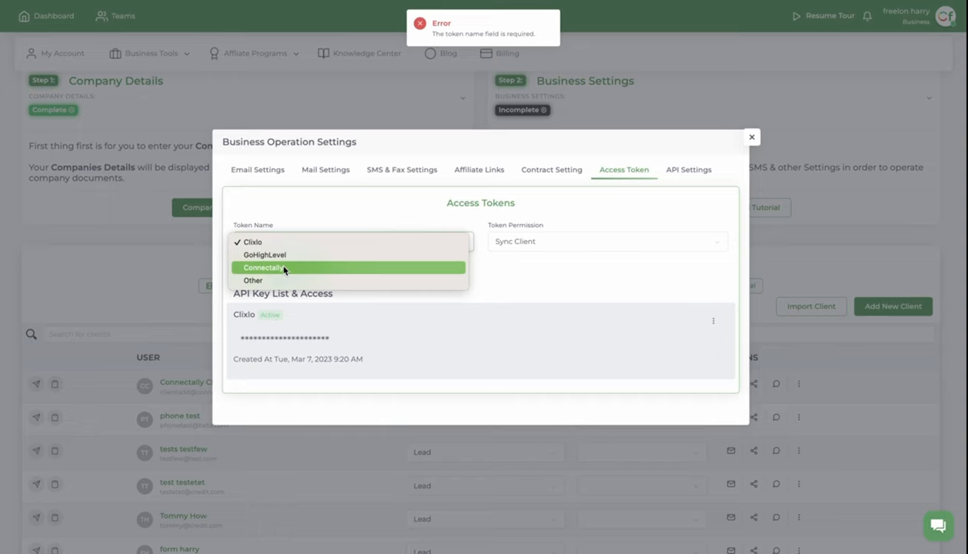
click(277, 267)
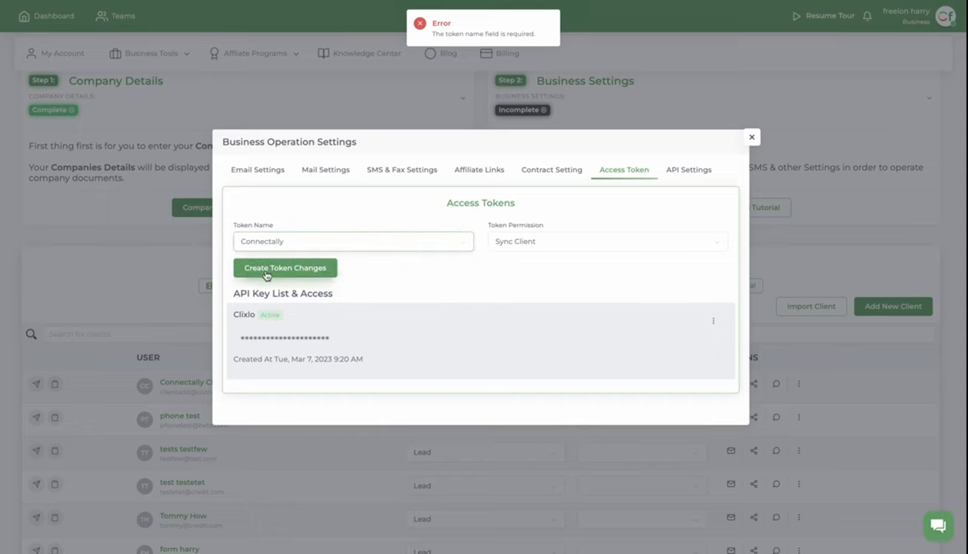
- Create the Connectally token with Sync Client permission and copy its value
click(352, 240)
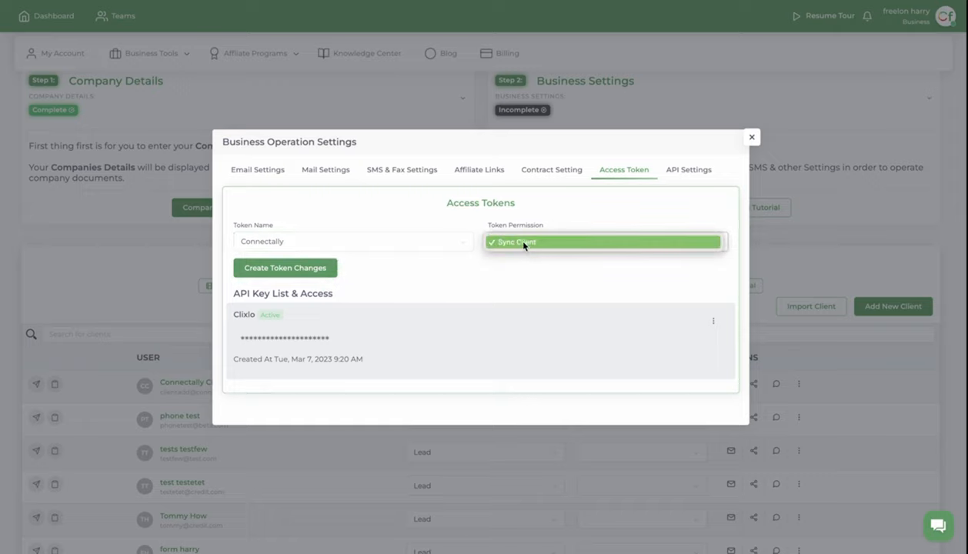
click(284, 267)
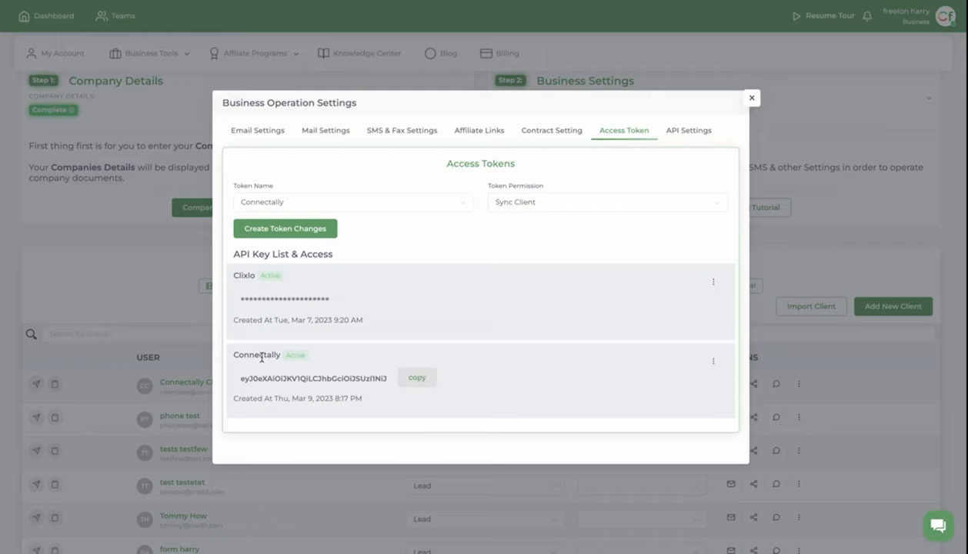
mouse_move(415, 378)
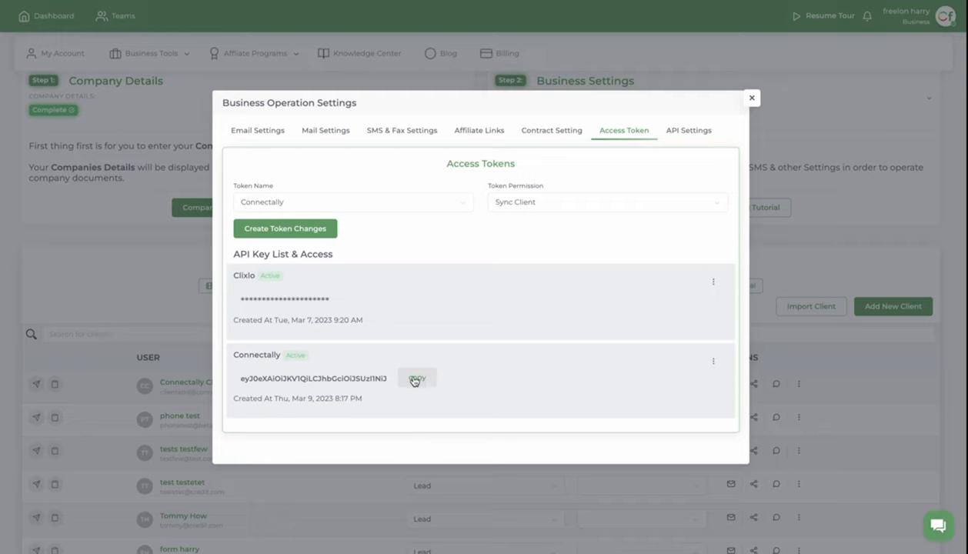
click(417, 377)
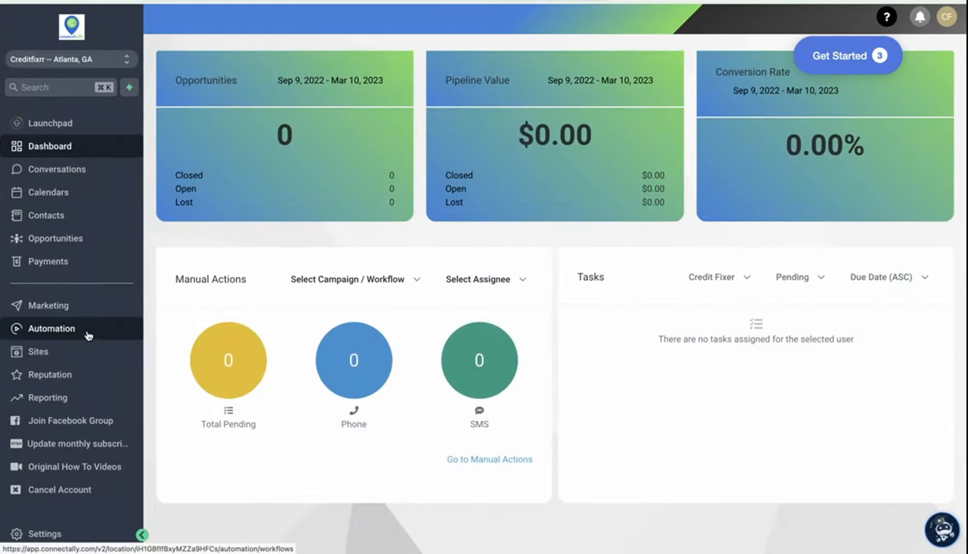
click(52, 329)
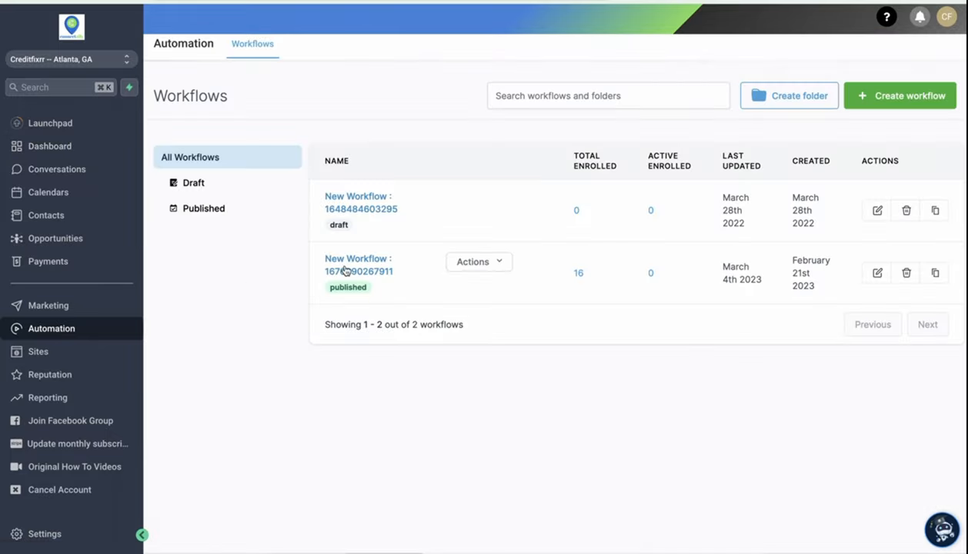
click(358, 271)
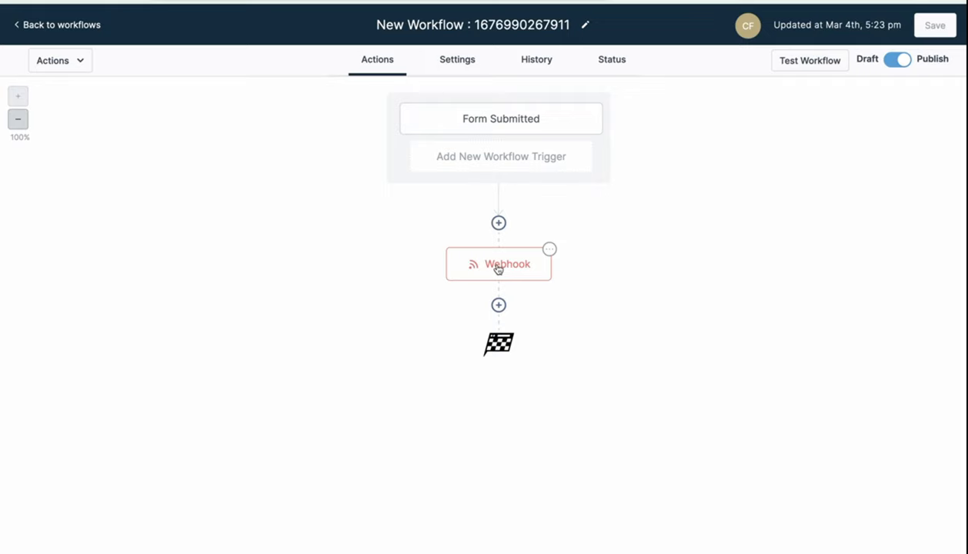
mouse_move(547, 253)
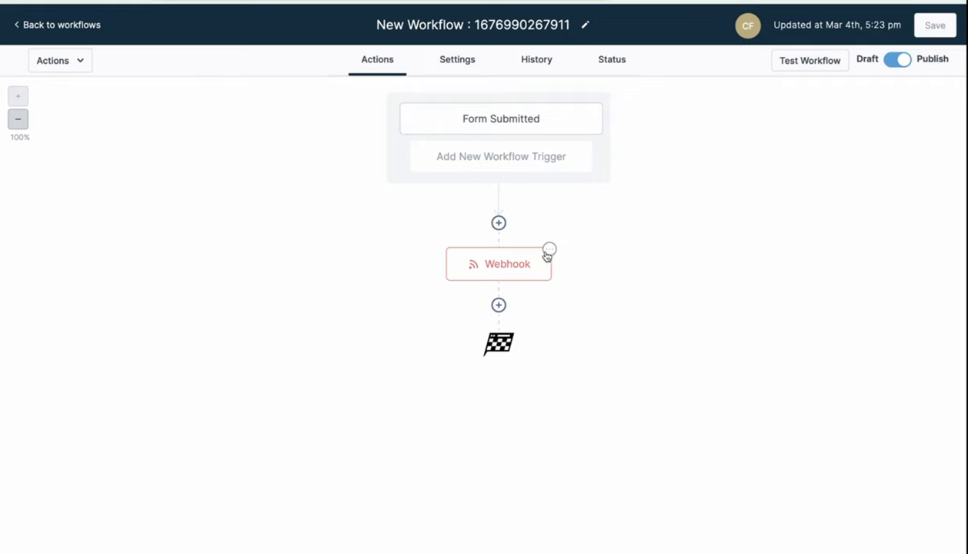
- Replace the webhook's Authorization header value with the new bearer token
click(499, 264)
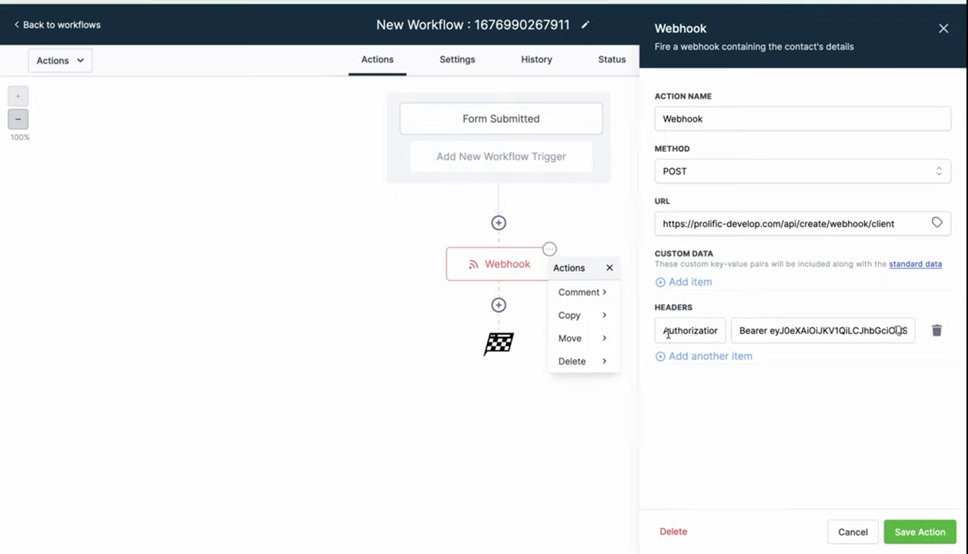
click(689, 330)
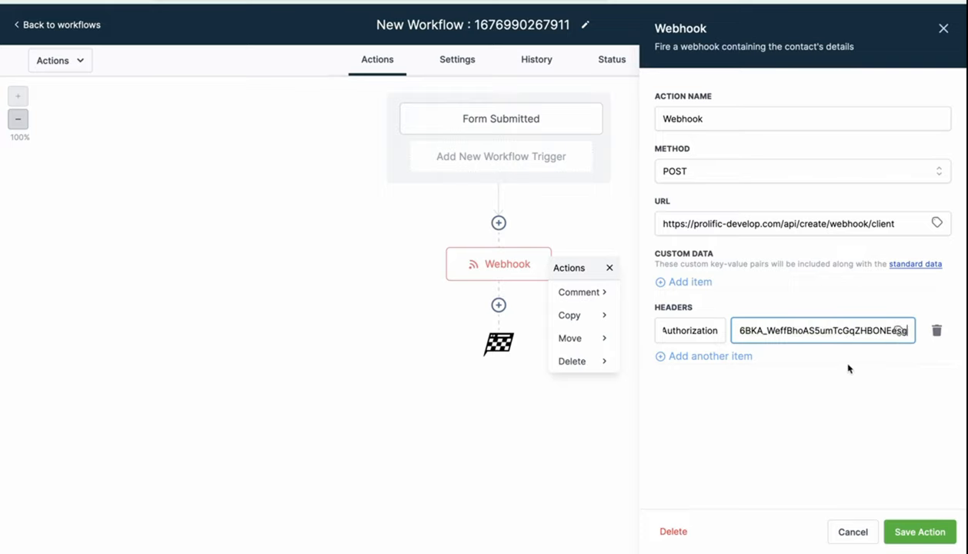
click(703, 355)
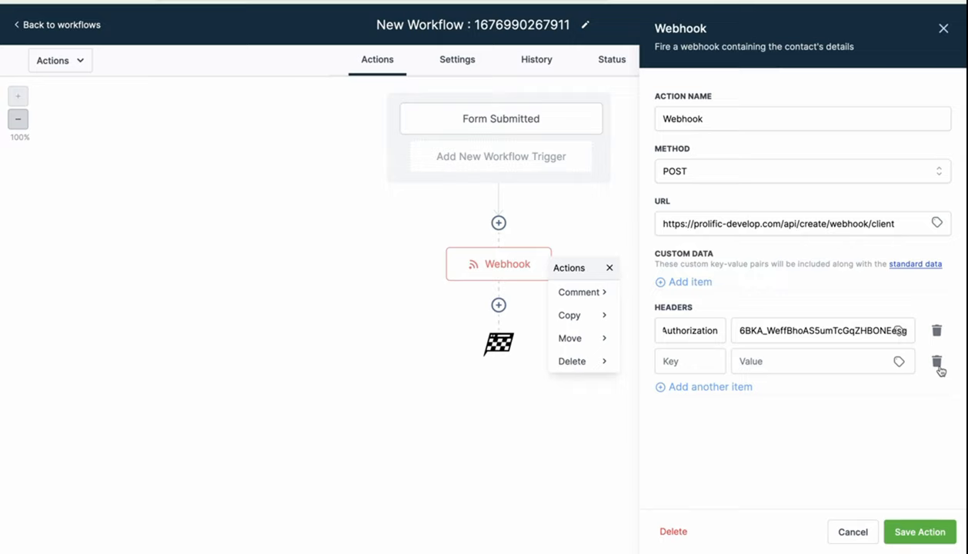
click(938, 361)
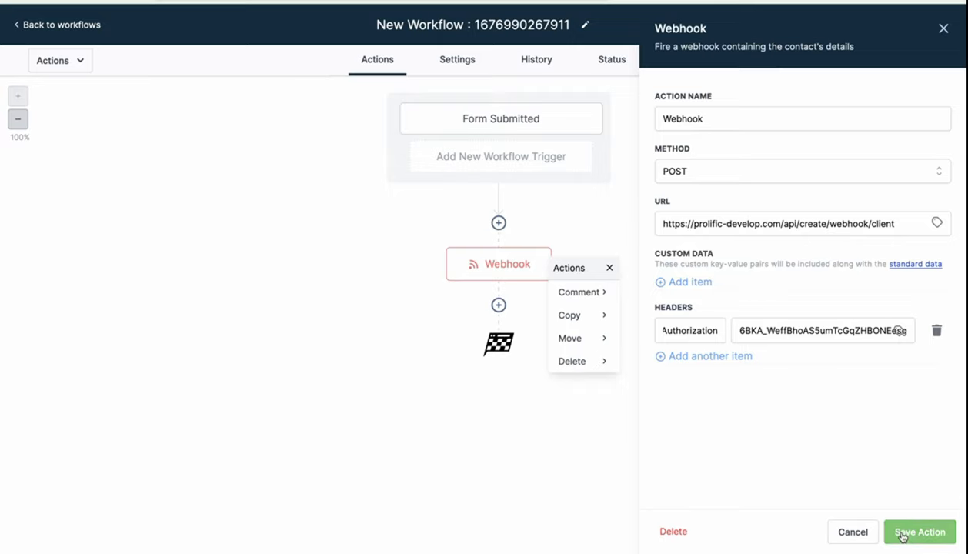
- Save the webhook step and workflow, then return to the workflows list
click(905, 532)
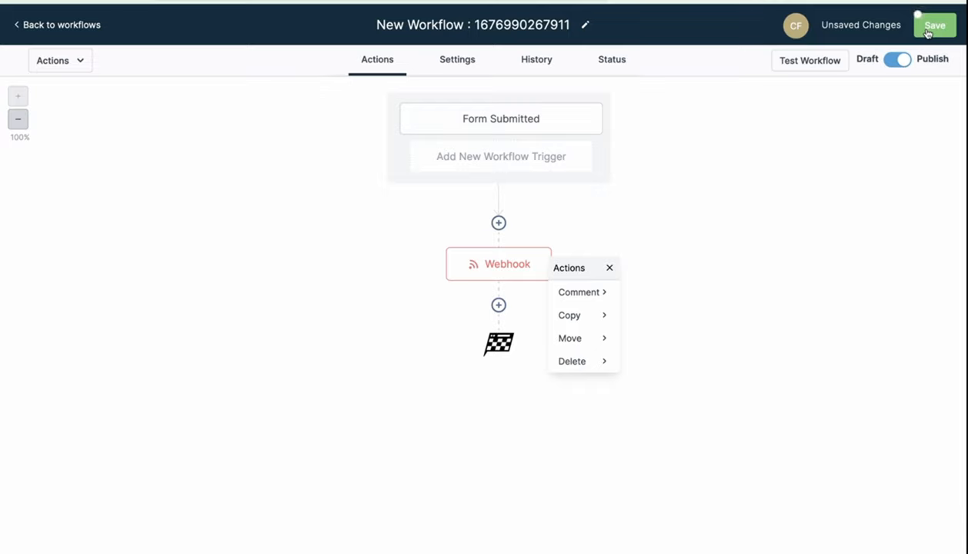
click(927, 25)
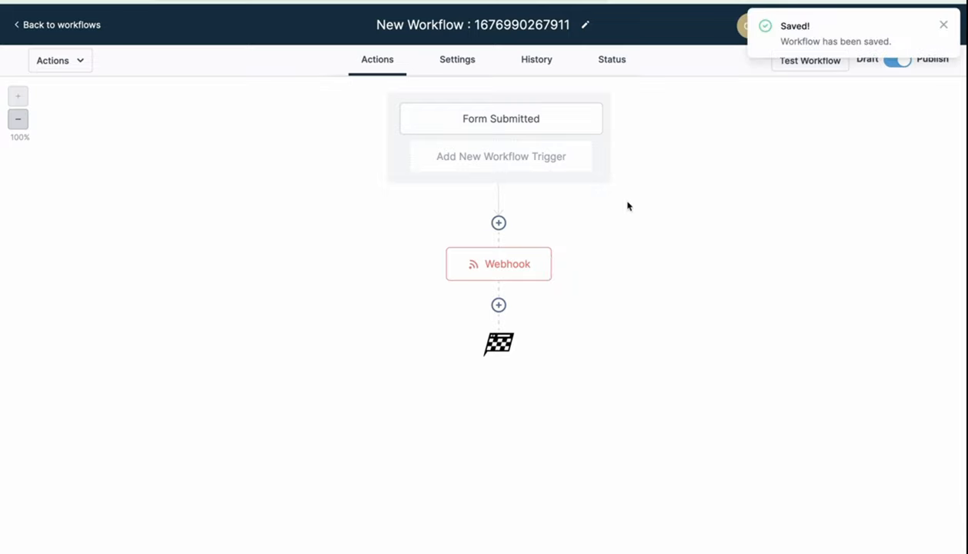
mouse_move(30, 29)
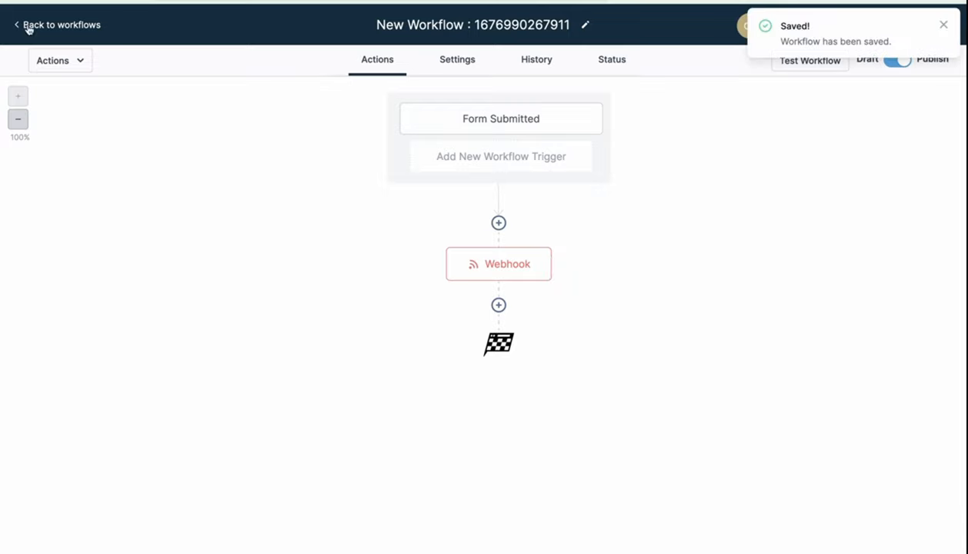
click(55, 24)
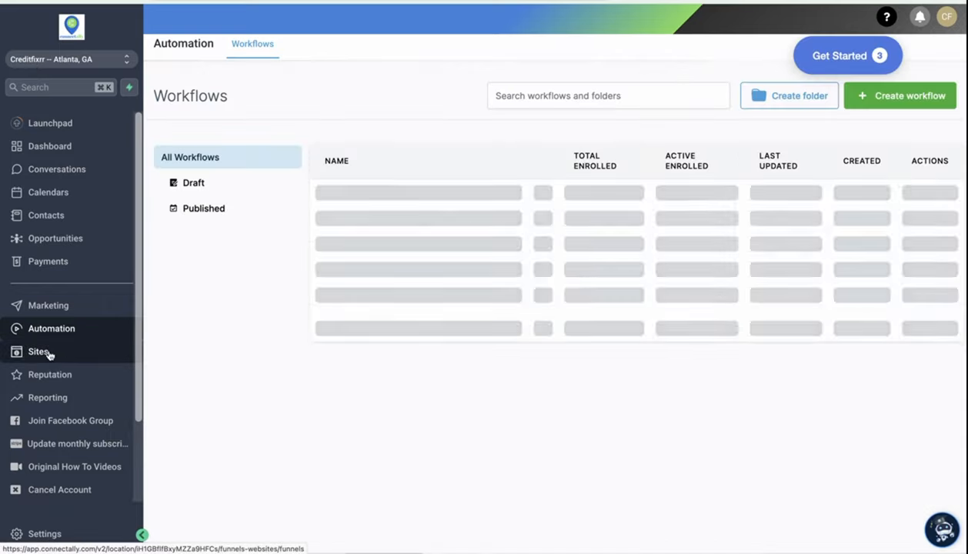
- Open the 'create creditfixxr account' form under Sites > Forms and show its Integrate Form options
click(37, 352)
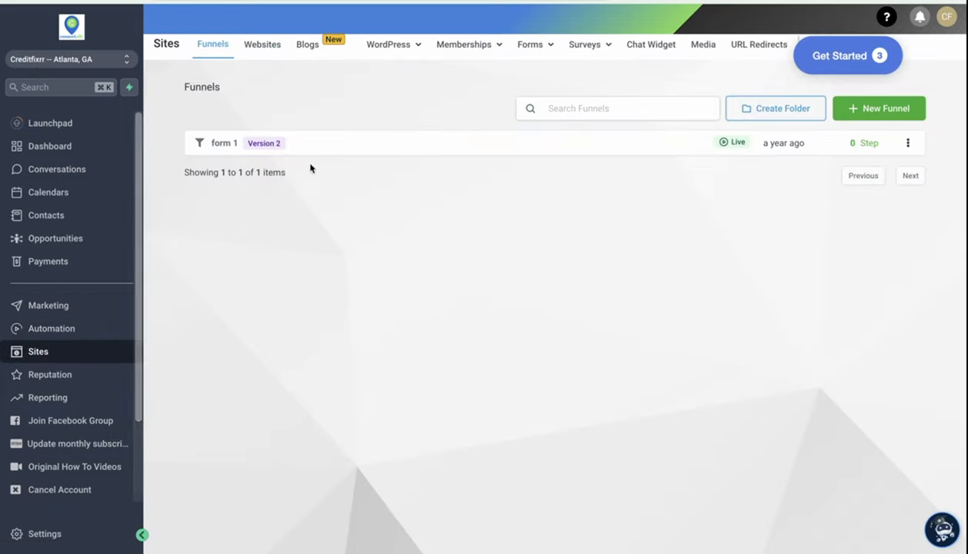
click(530, 43)
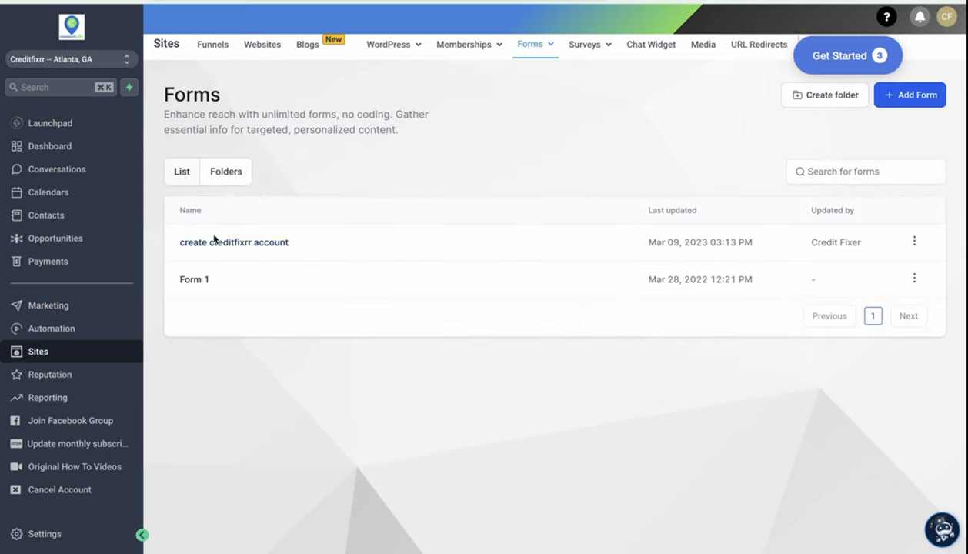
mouse_move(250, 246)
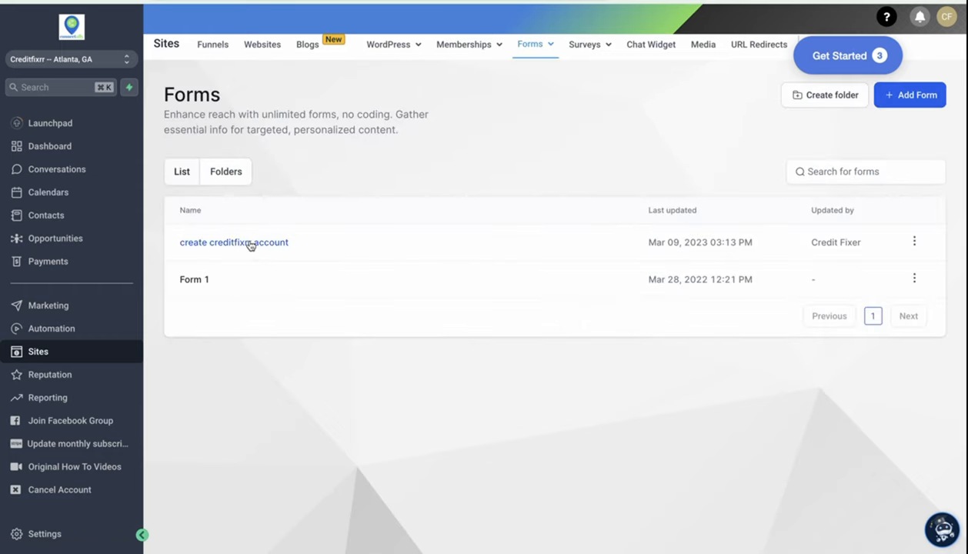
click(234, 243)
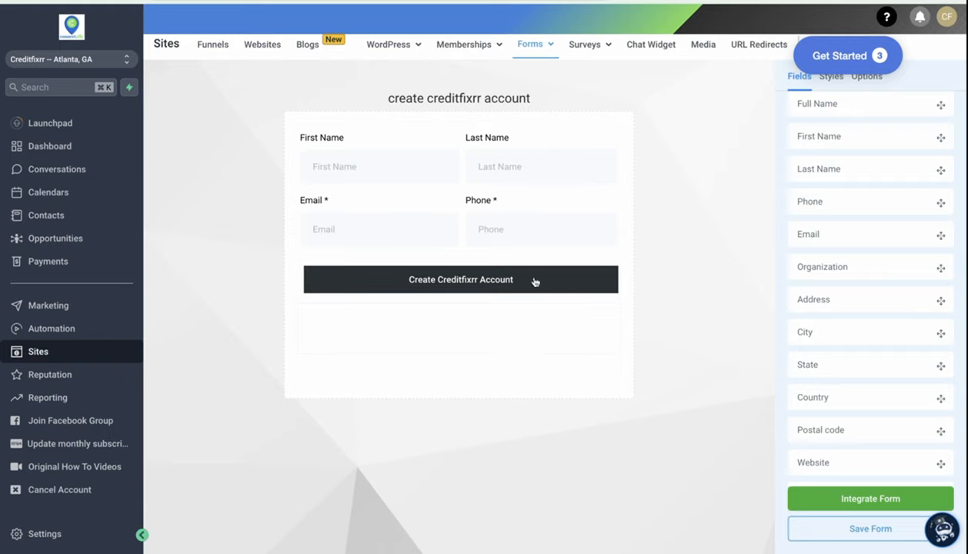
mouse_move(466, 137)
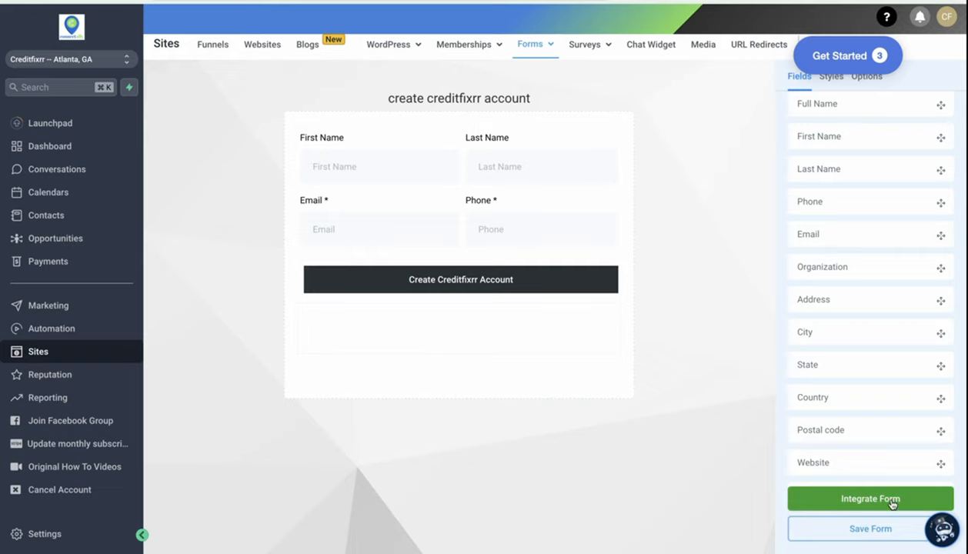
click(870, 498)
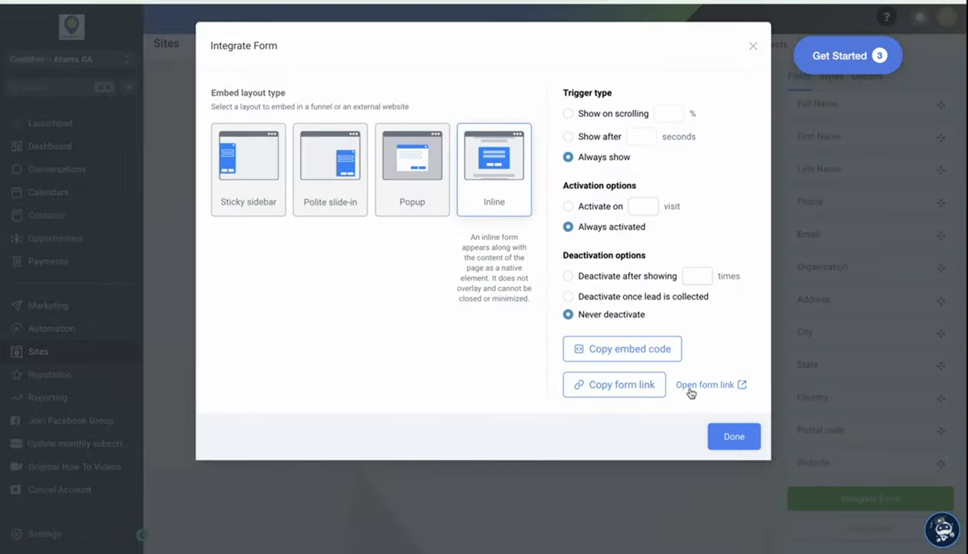
click(706, 384)
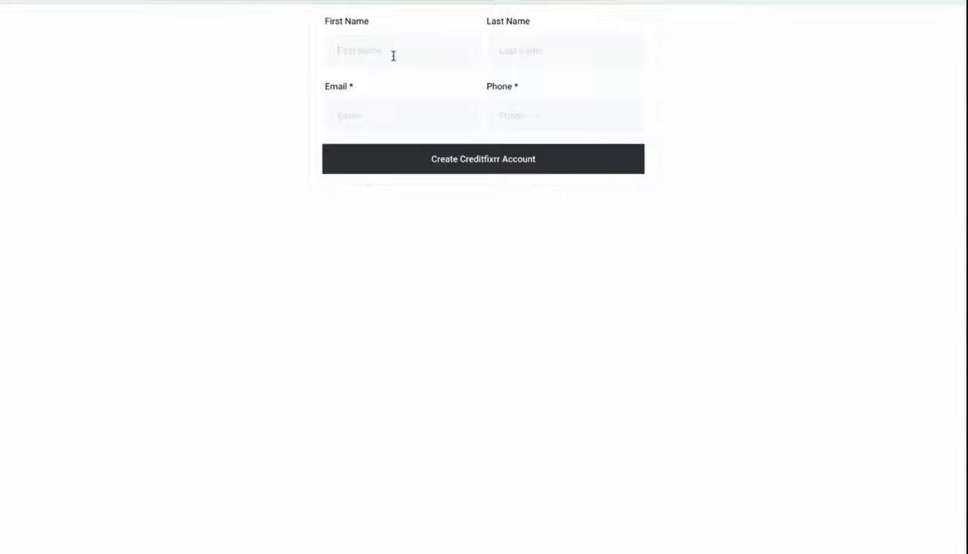
text(Connectally)
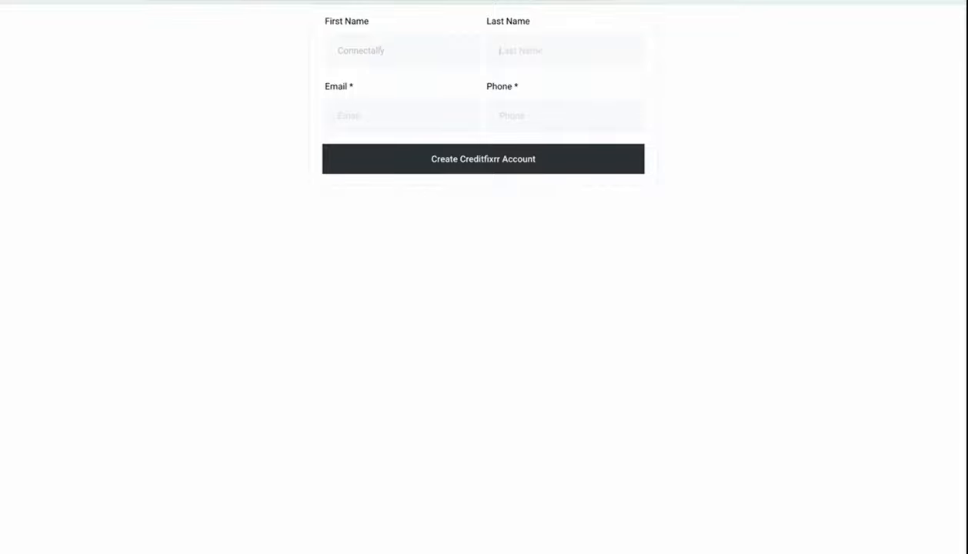
text(add2)
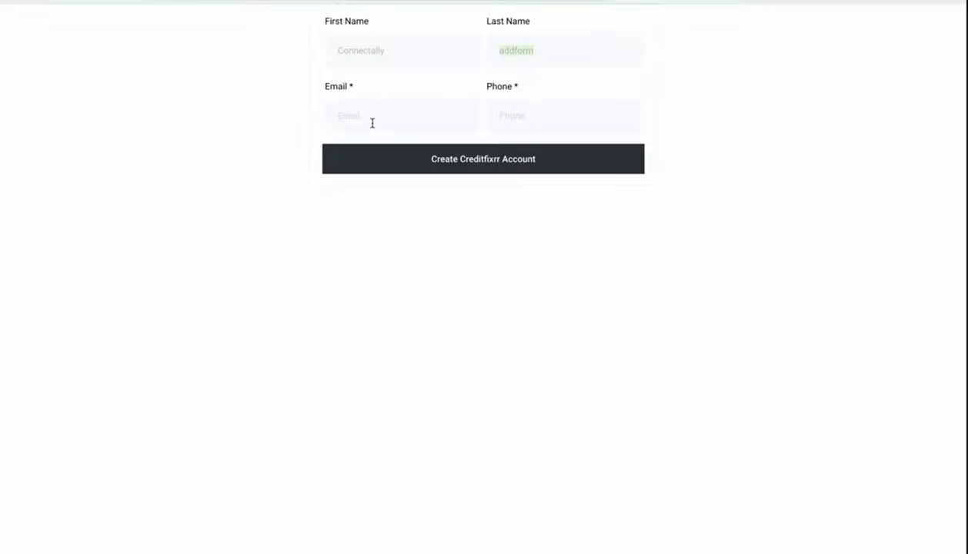
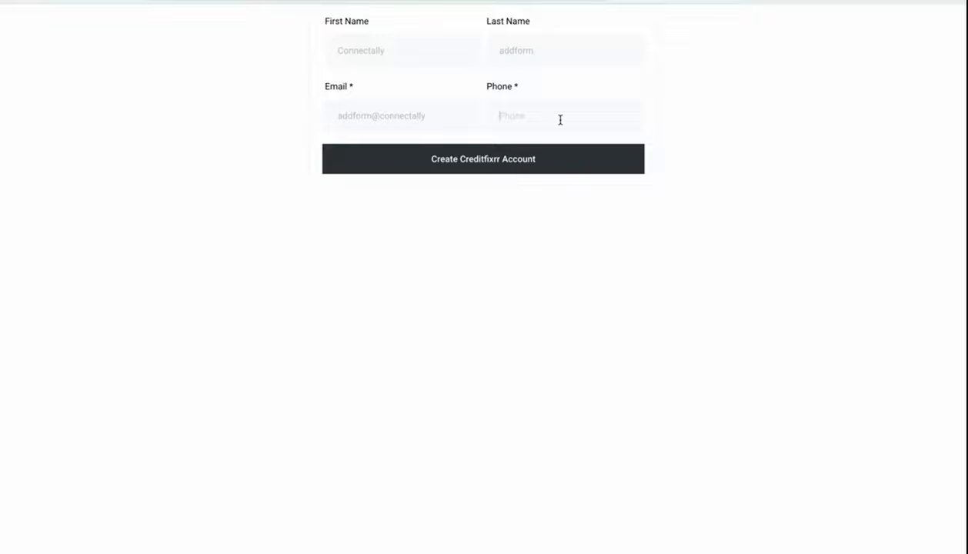
text(2406442)
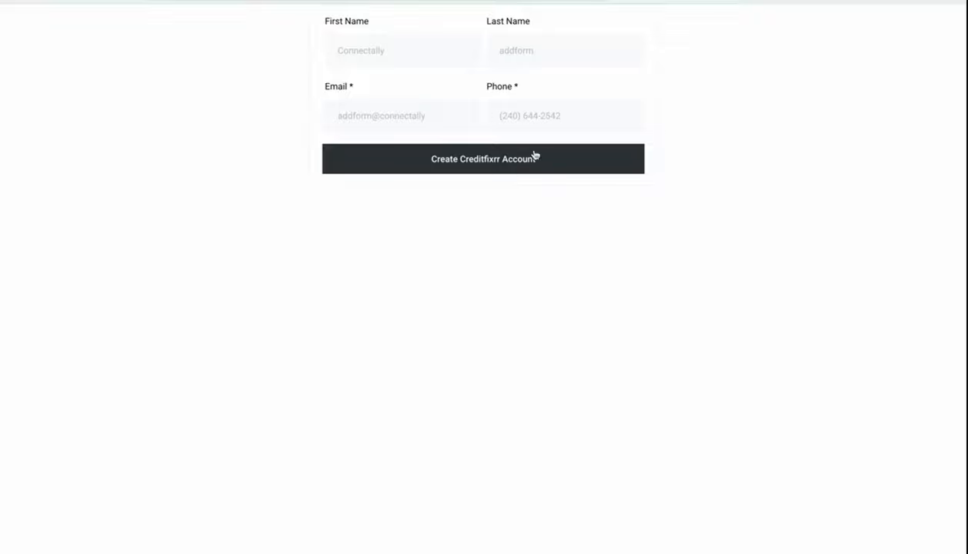
click(482, 159)
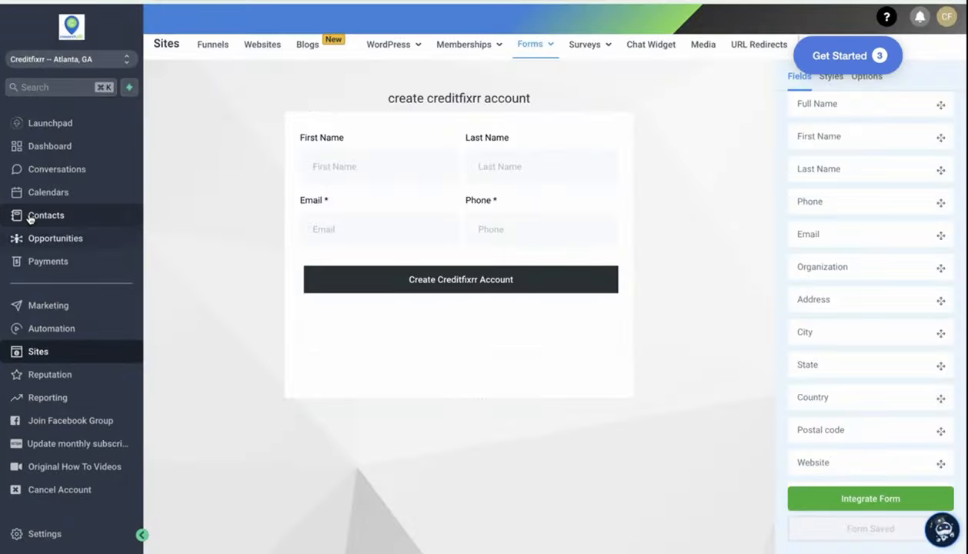
- Check Contacts for Connectally Addform, then close Credit Fixxrr's Business Operation Settings dialog
click(46, 214)
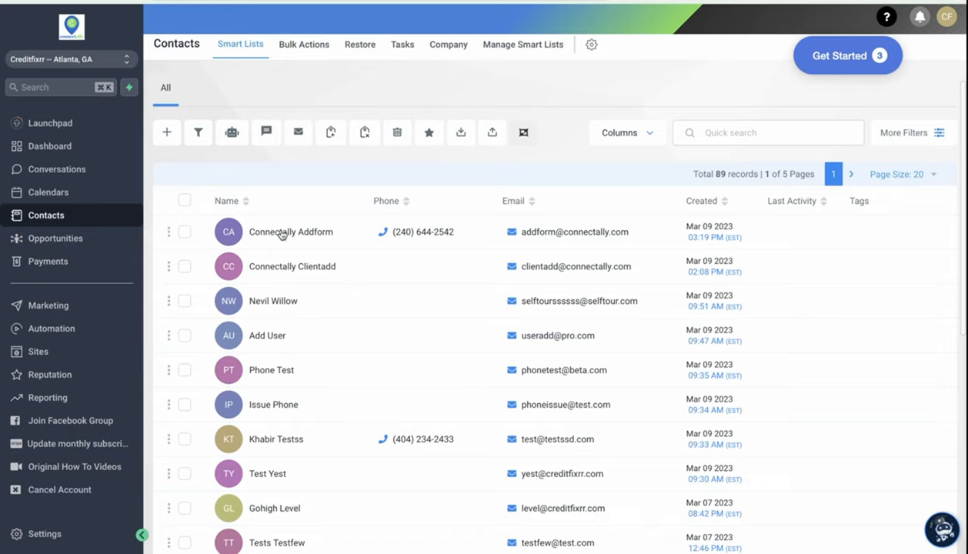
mouse_move(347, 214)
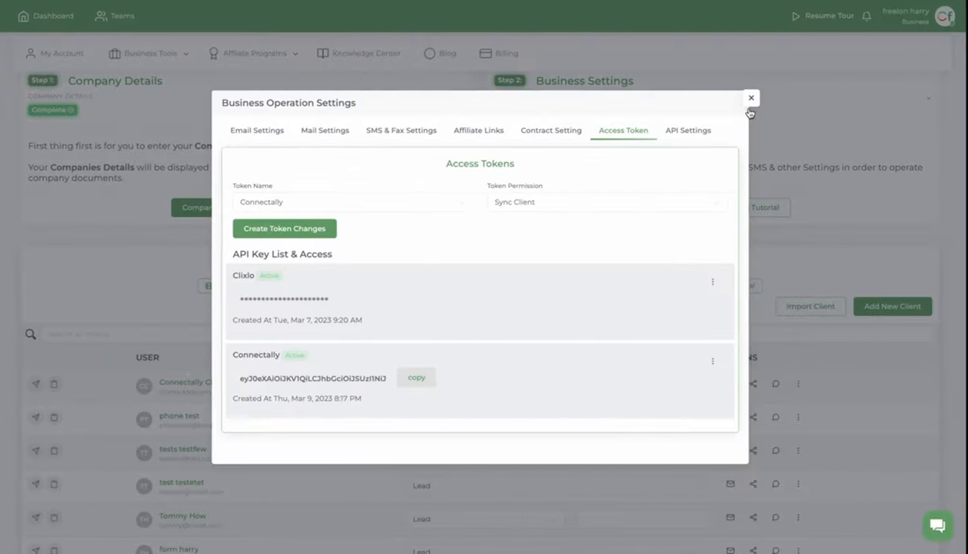
click(750, 97)
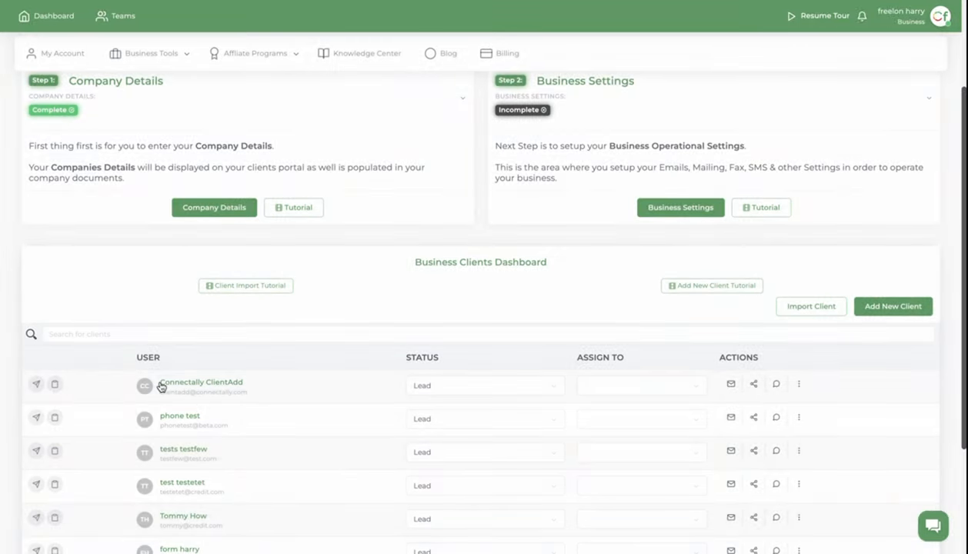